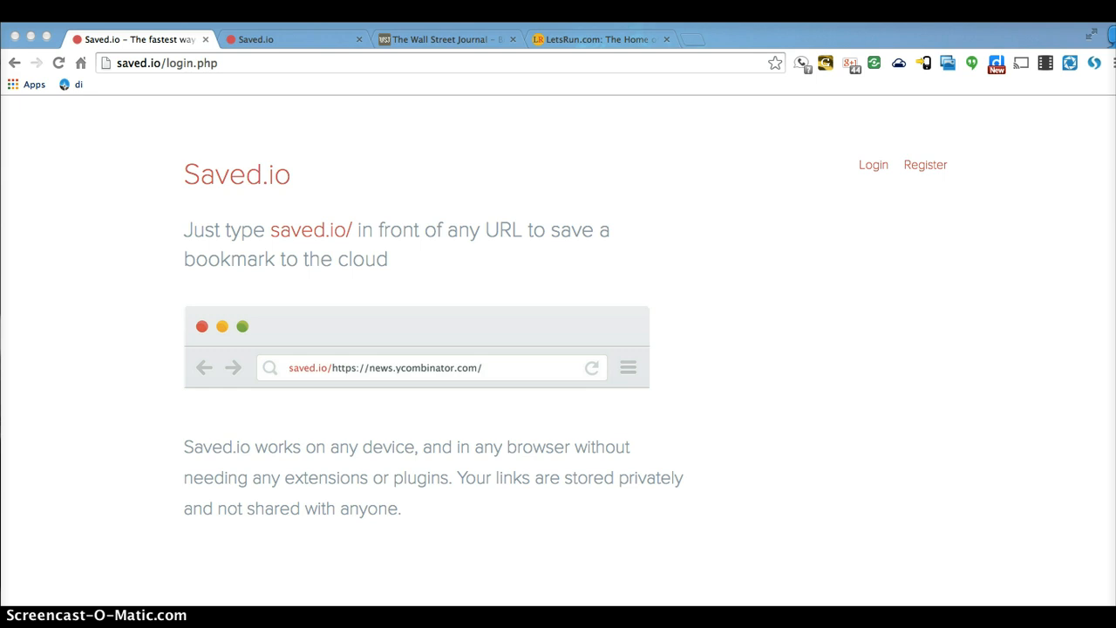
mouse_move(9, 593)
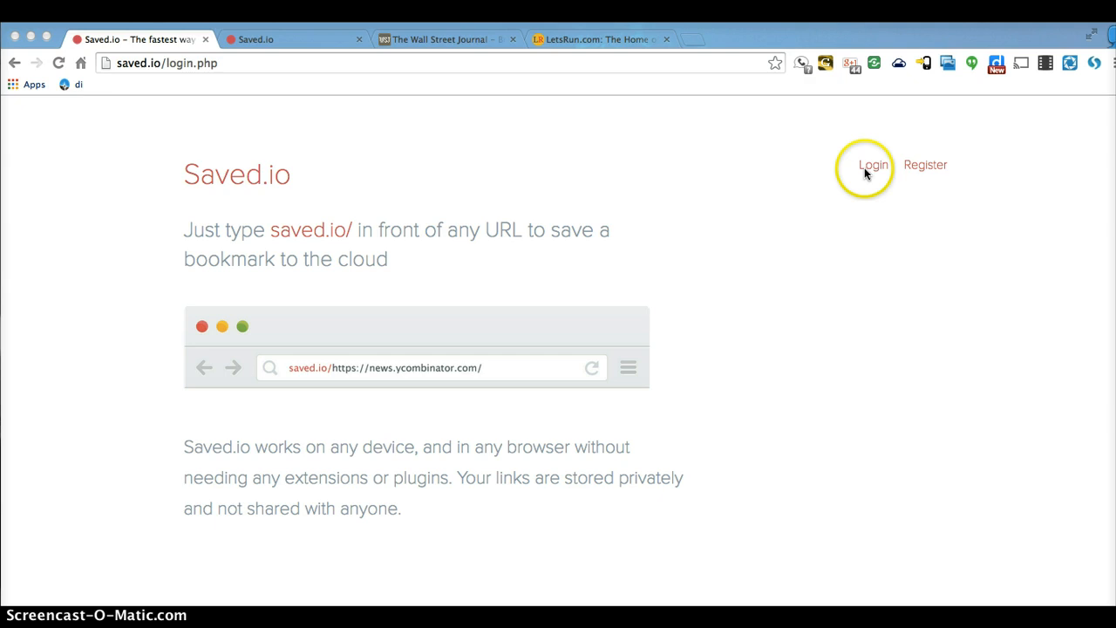
click(872, 164)
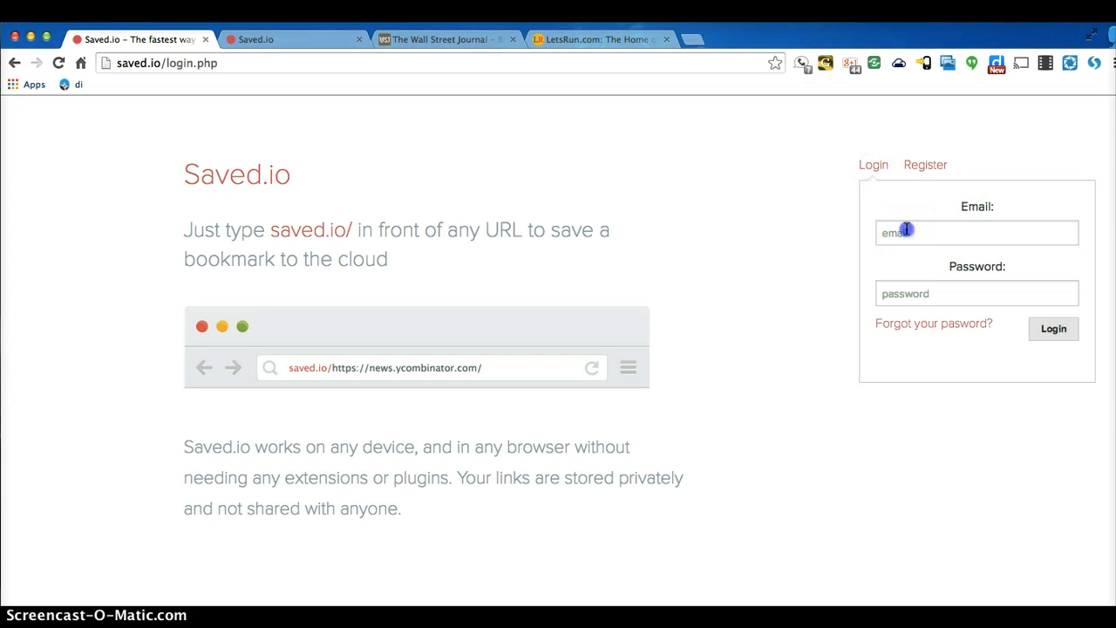
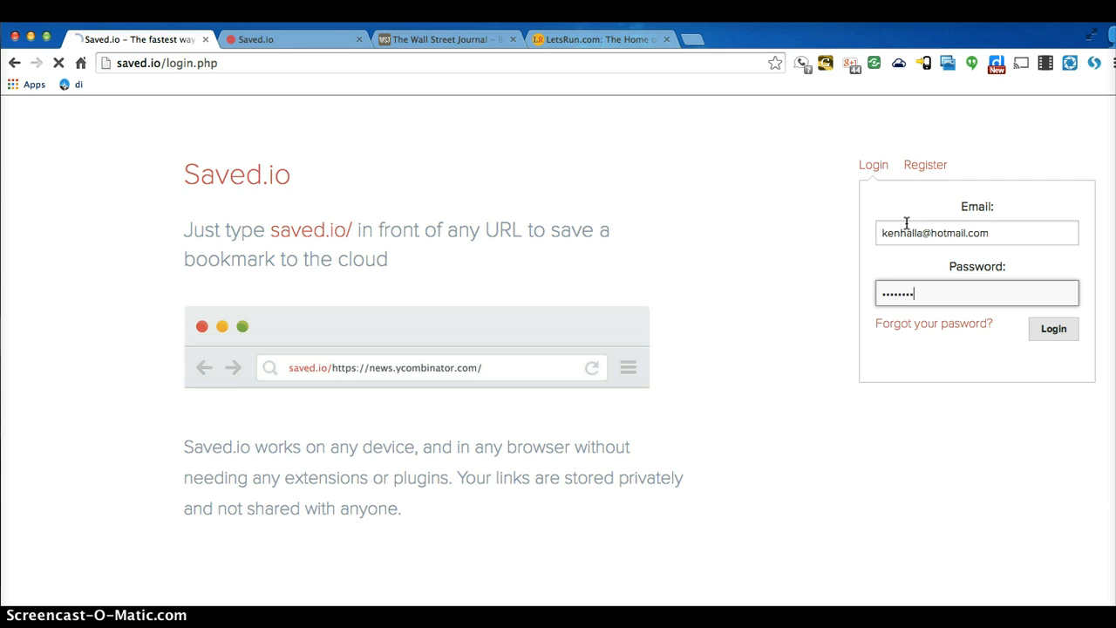
click(445, 38)
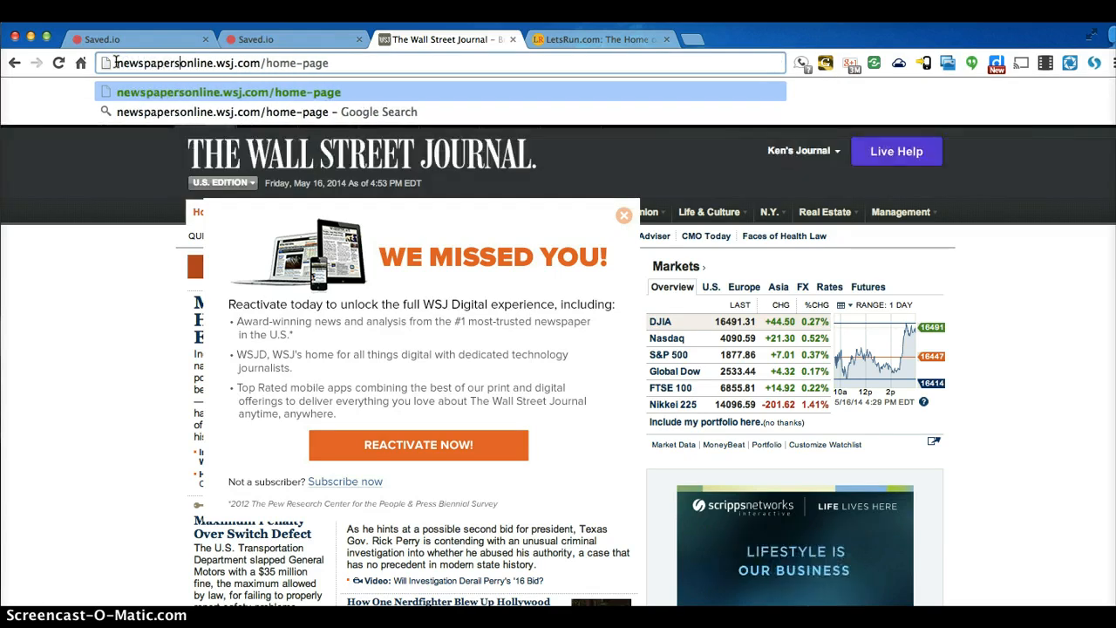
Save the Wall Street Journal home page to the newspapers list via the newspapers.saved.io/ URL prefix.
text(.io)
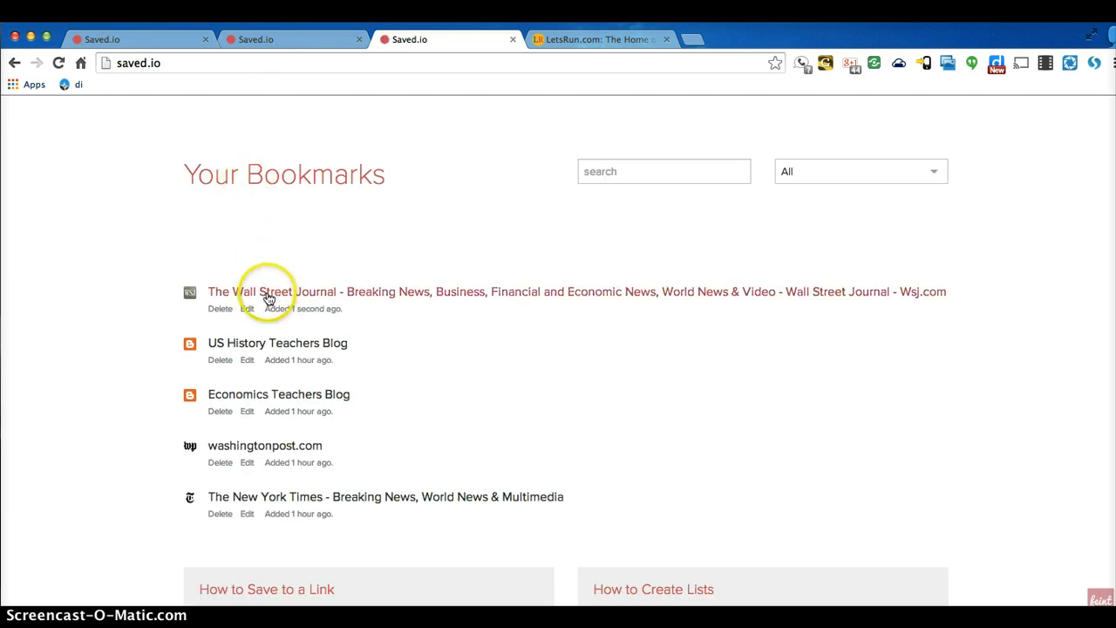
mouse_move(288, 279)
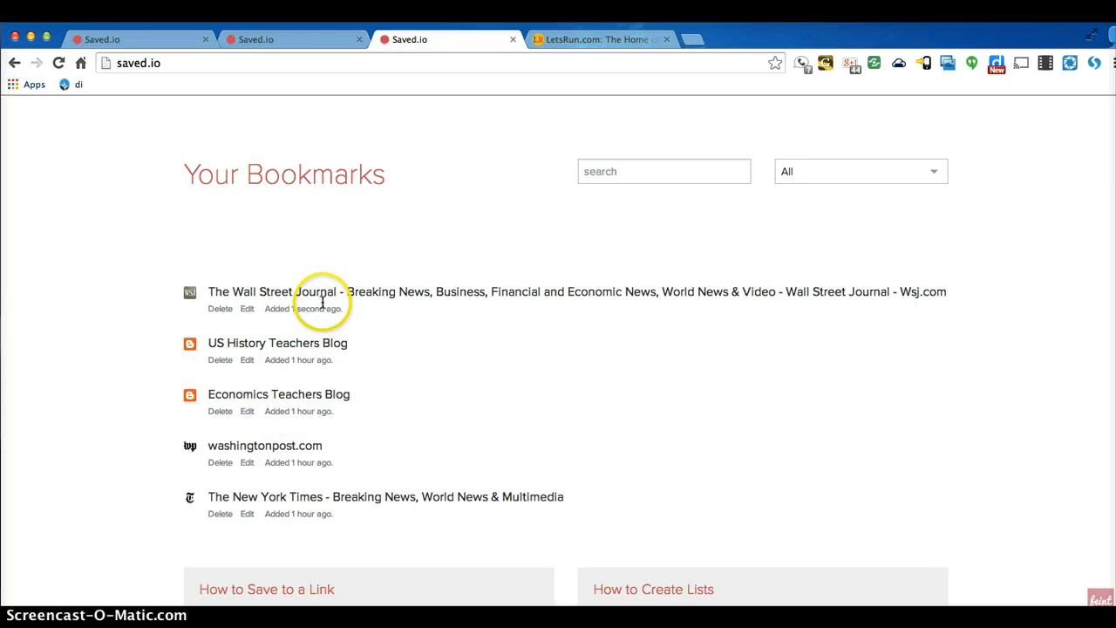
mouse_move(290, 464)
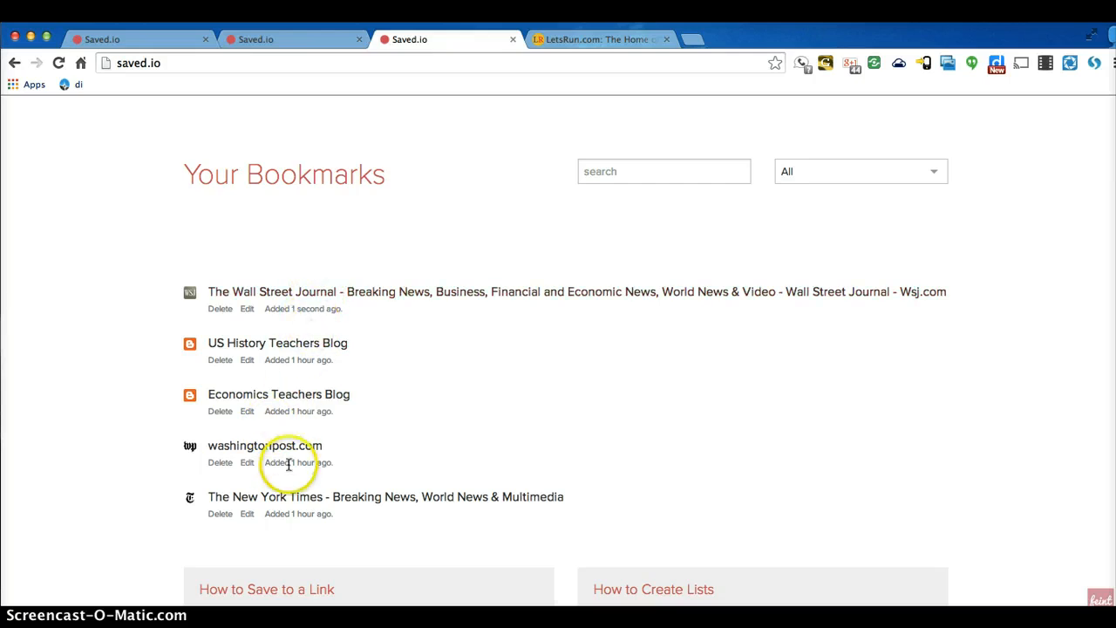
Filter the bookmarks to the newspapers list, then to the blogs list.
click(933, 171)
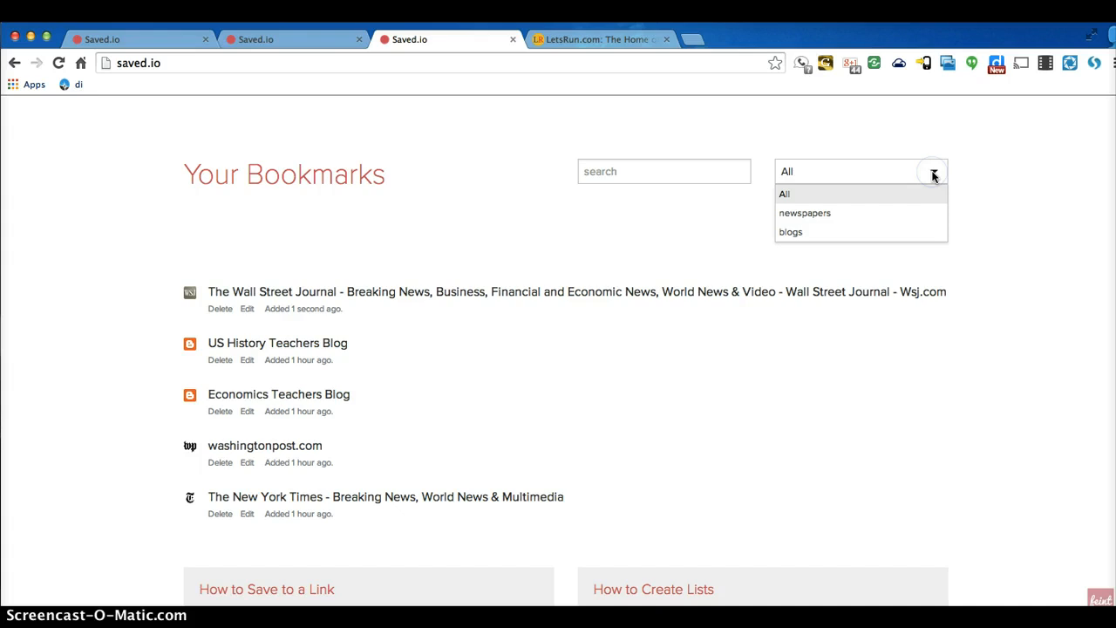
click(806, 213)
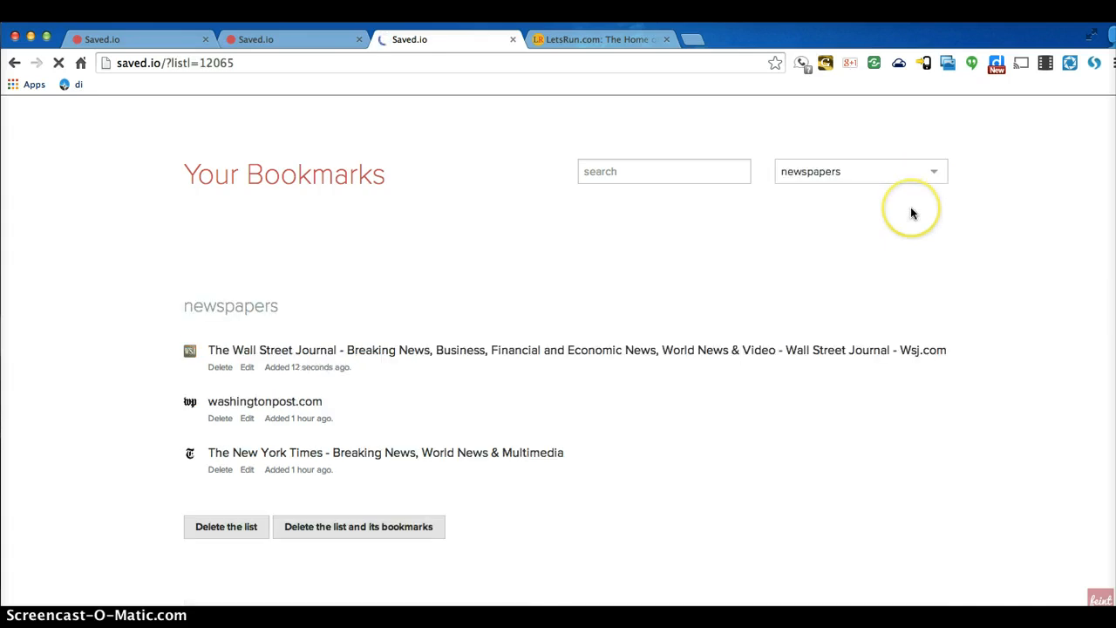
click(859, 171)
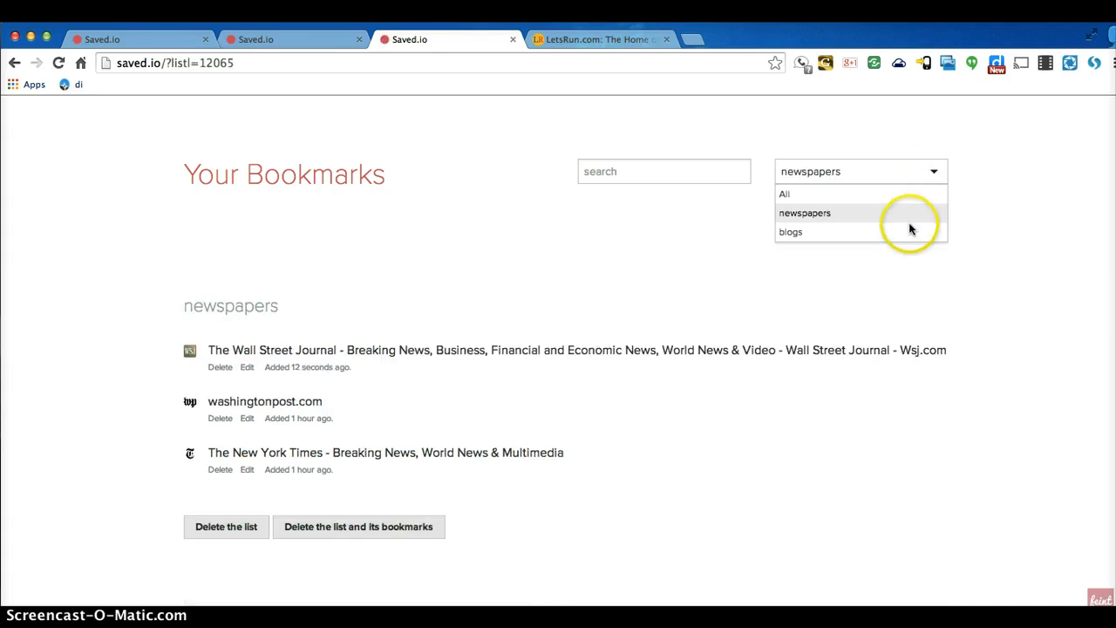
click(791, 231)
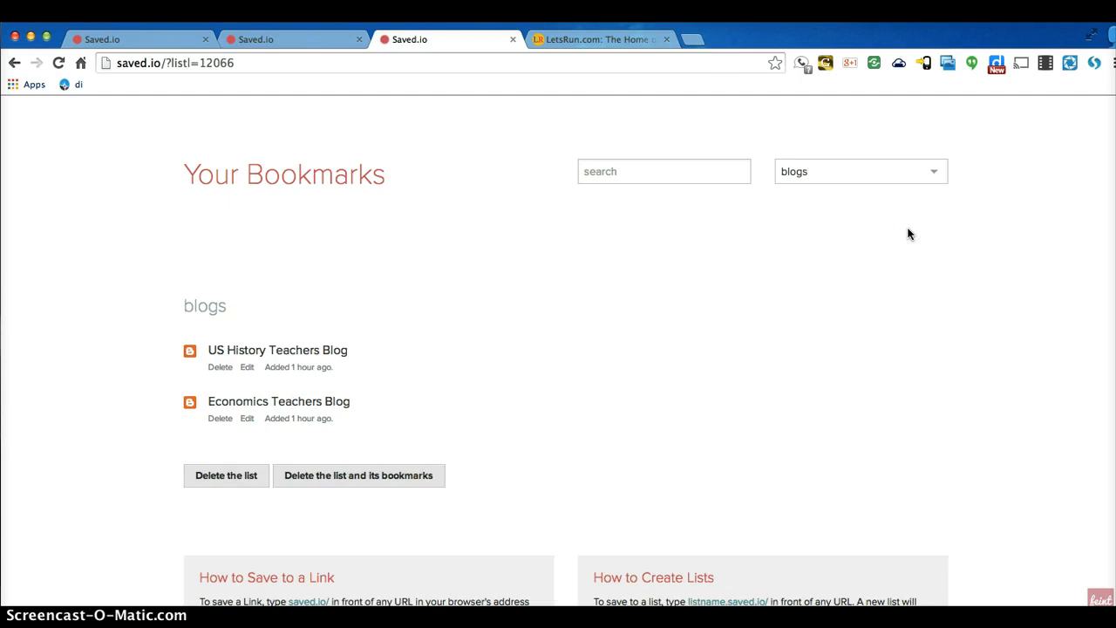
click(600, 39)
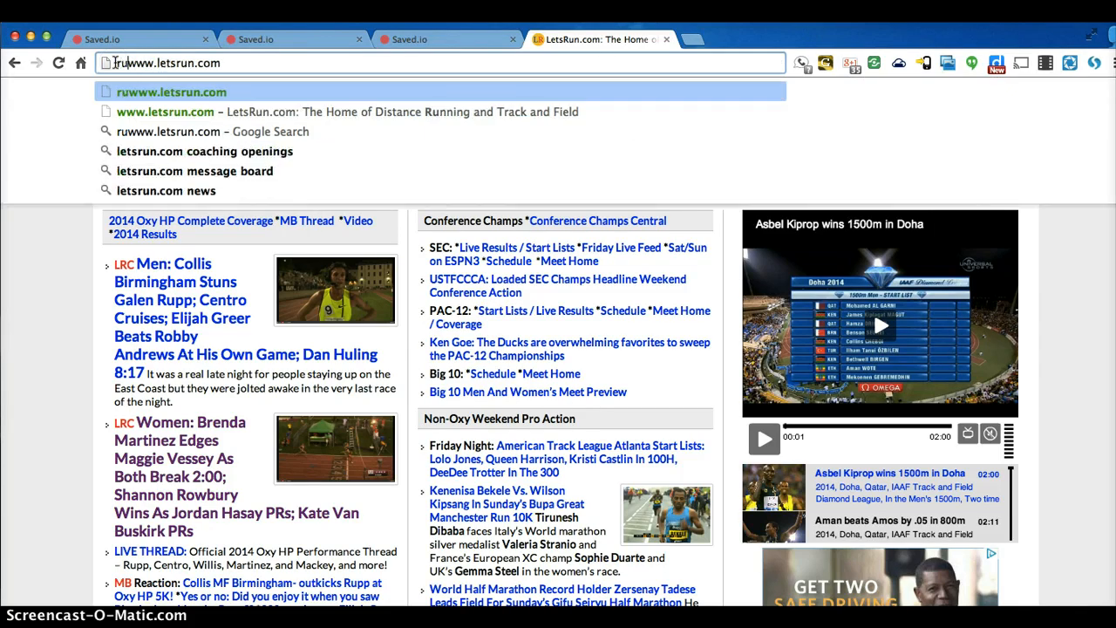
Save the LetsRun.com page to a new run list via the saved.io/ URL prefix.
text(nner.saved.io/)
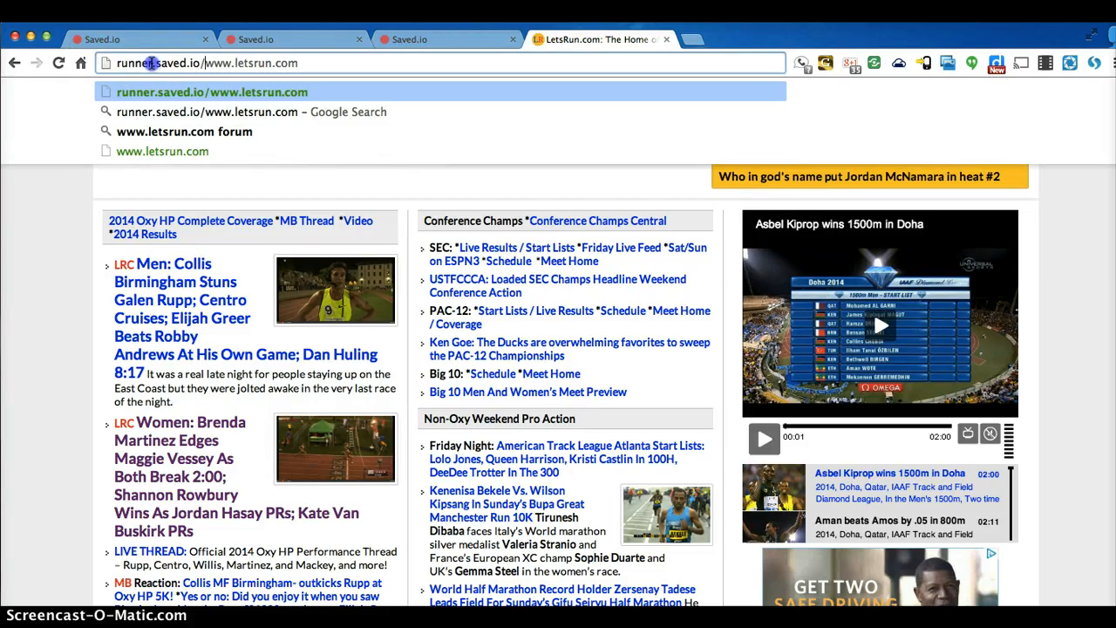
key(BackSpace)
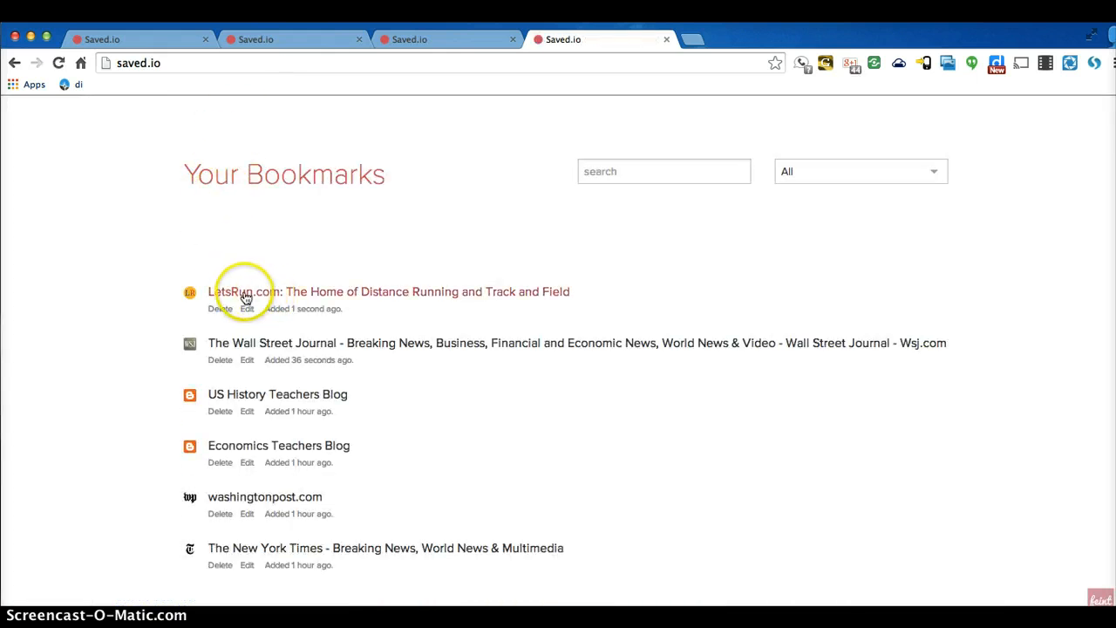
mouse_move(827, 172)
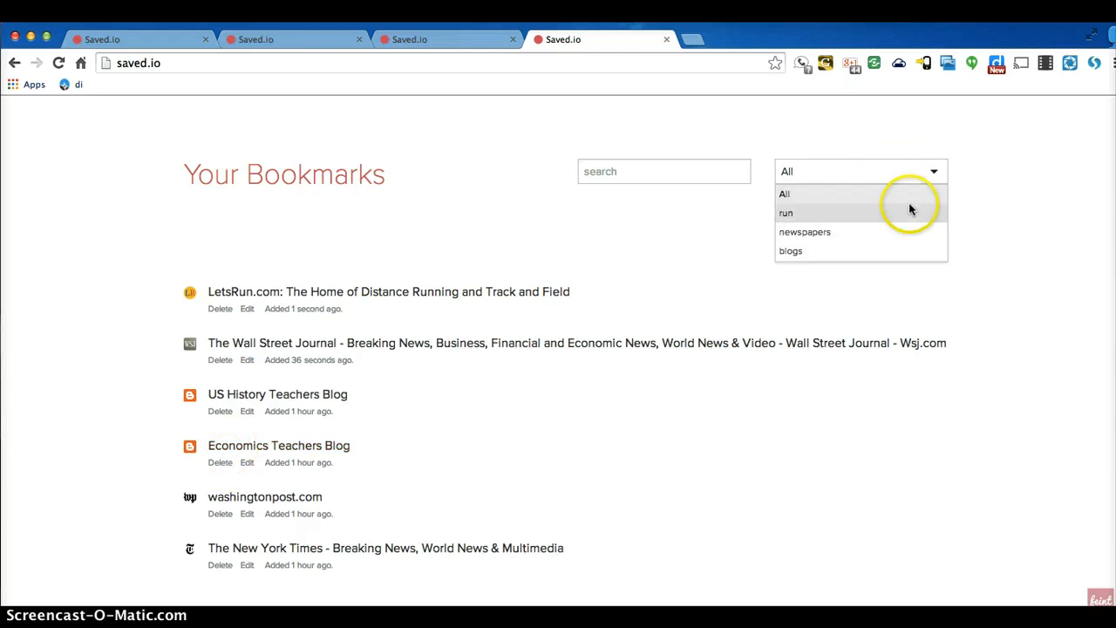
Filter to the run list, then newspapers, then show all six bookmarks again.
click(785, 213)
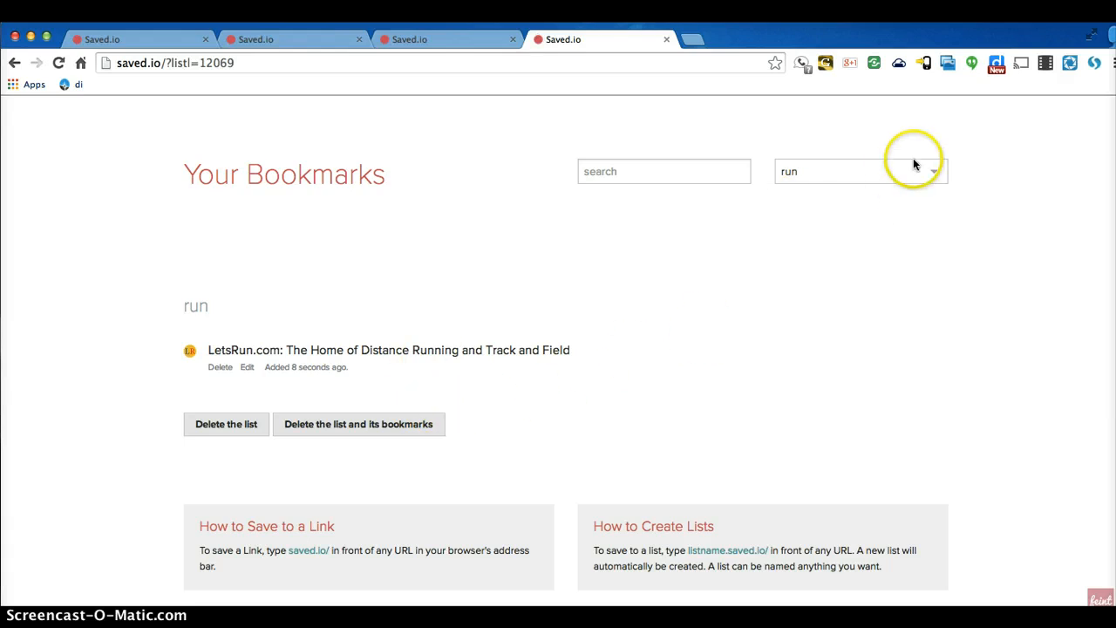
click(858, 171)
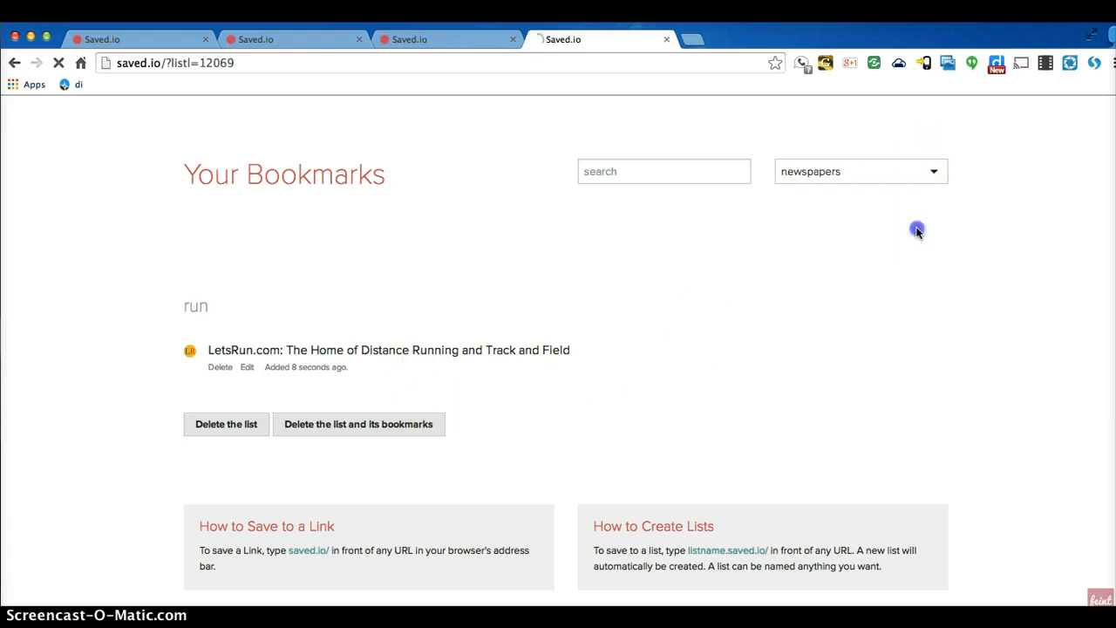
click(859, 171)
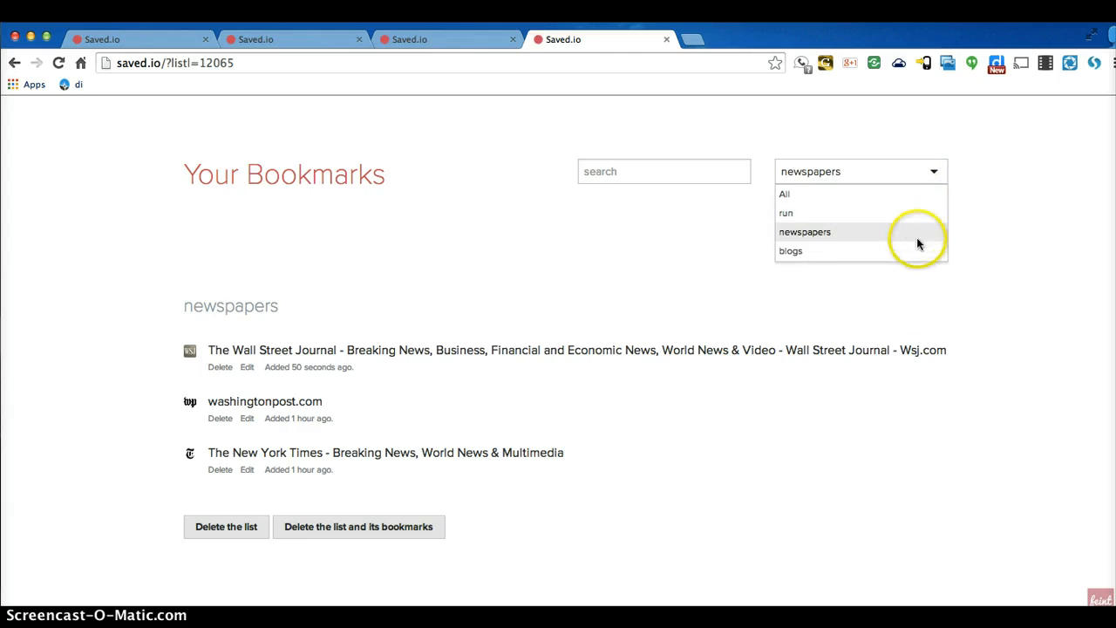
click(791, 251)
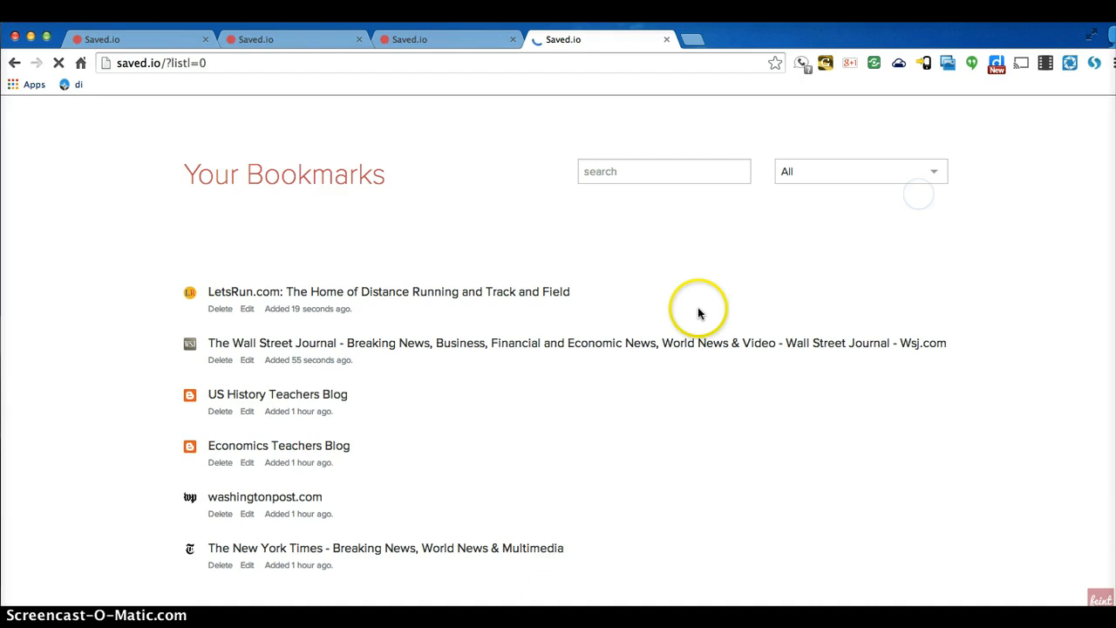
Search the bookmarks for letsrun to list only the LetsRun.com entry.
click(663, 170)
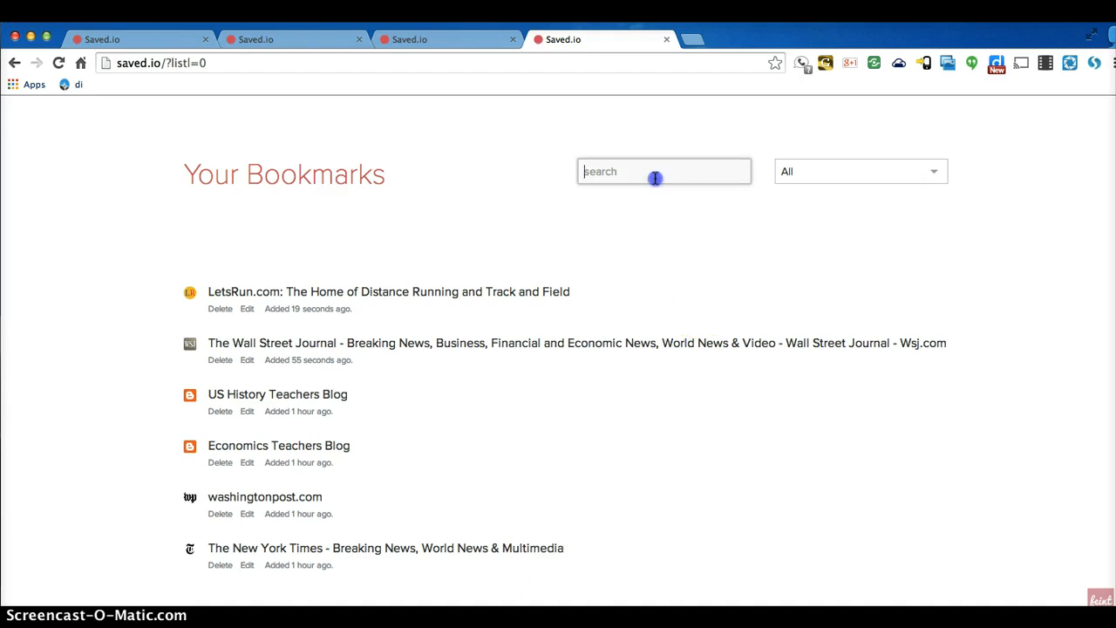
text(letsrun)
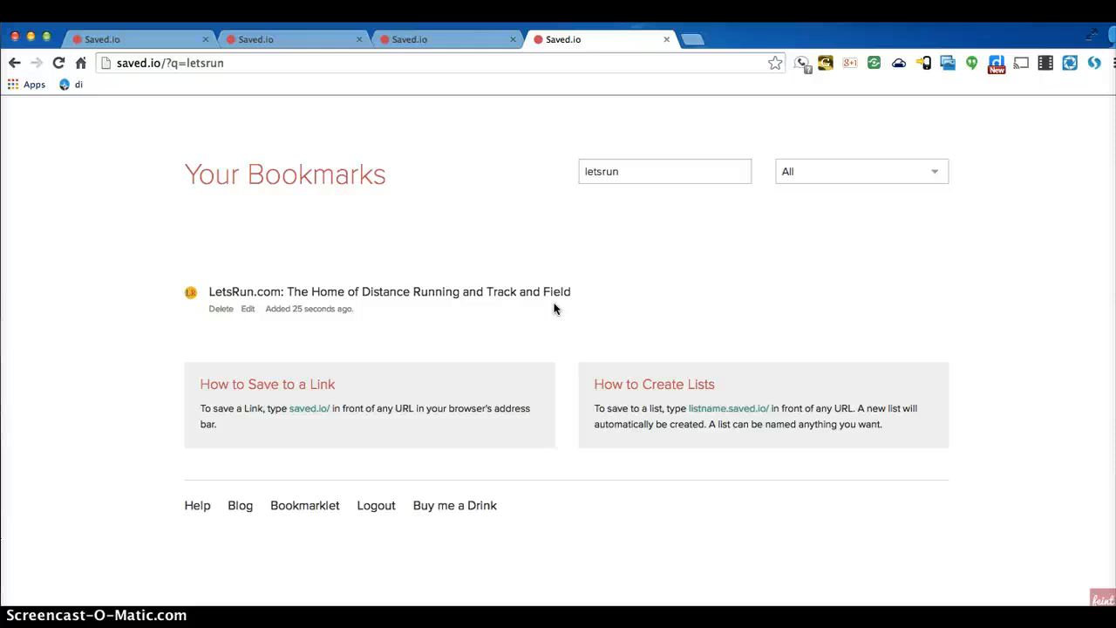
mouse_move(335, 596)
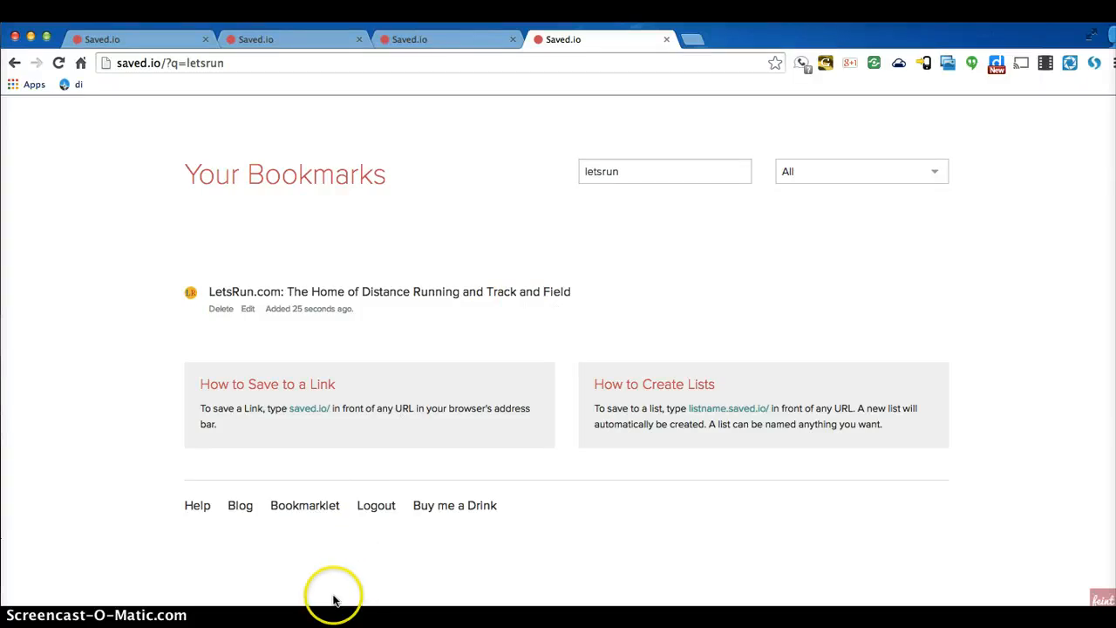